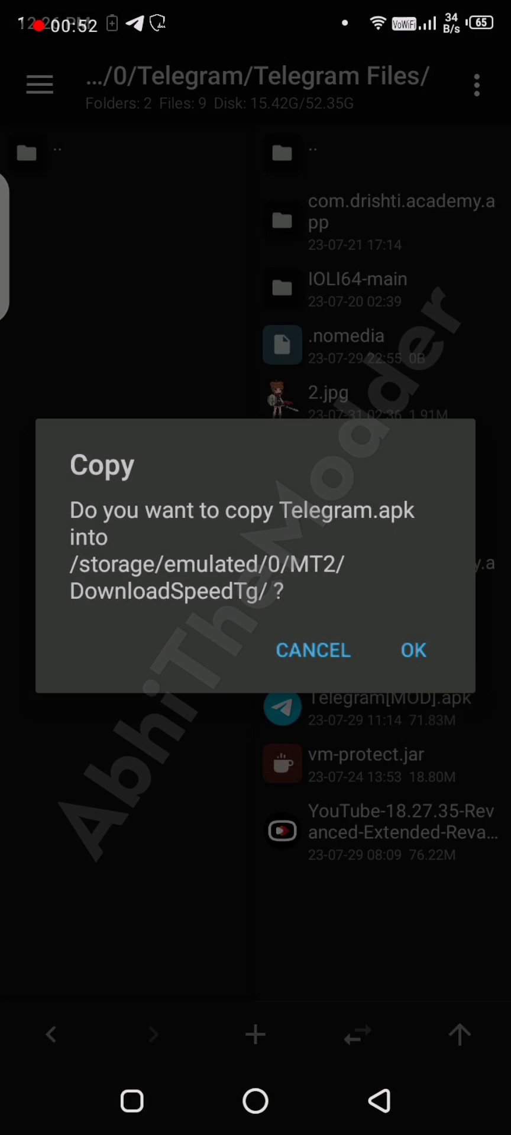
# Step: Copy Telegram.apk into the MT2/DownloadSpeedTg folder
pyautogui.click(413, 650)
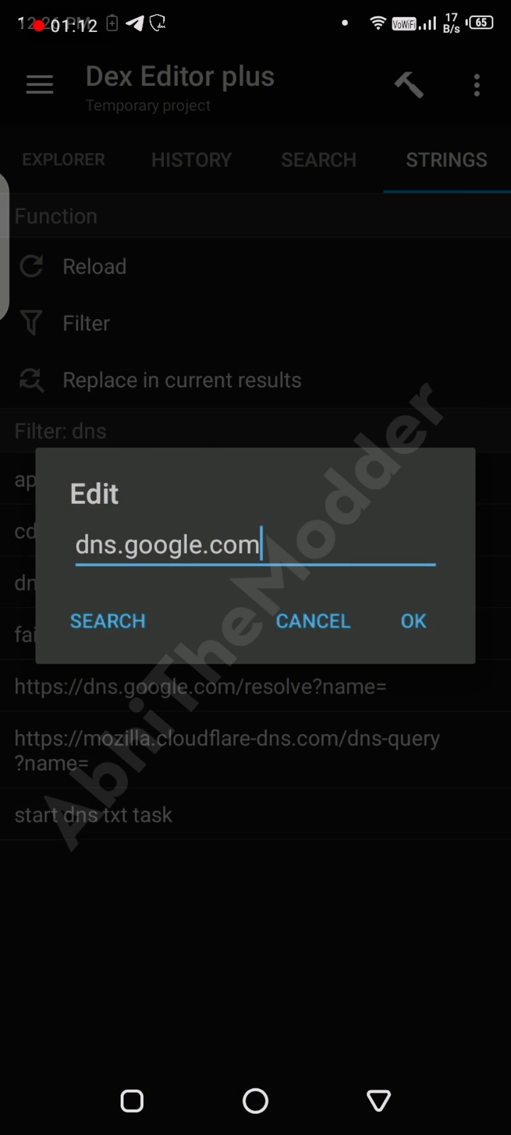
# Step: Change the dns.google.com string to one.one.one.one
pyautogui.write('one.one.')
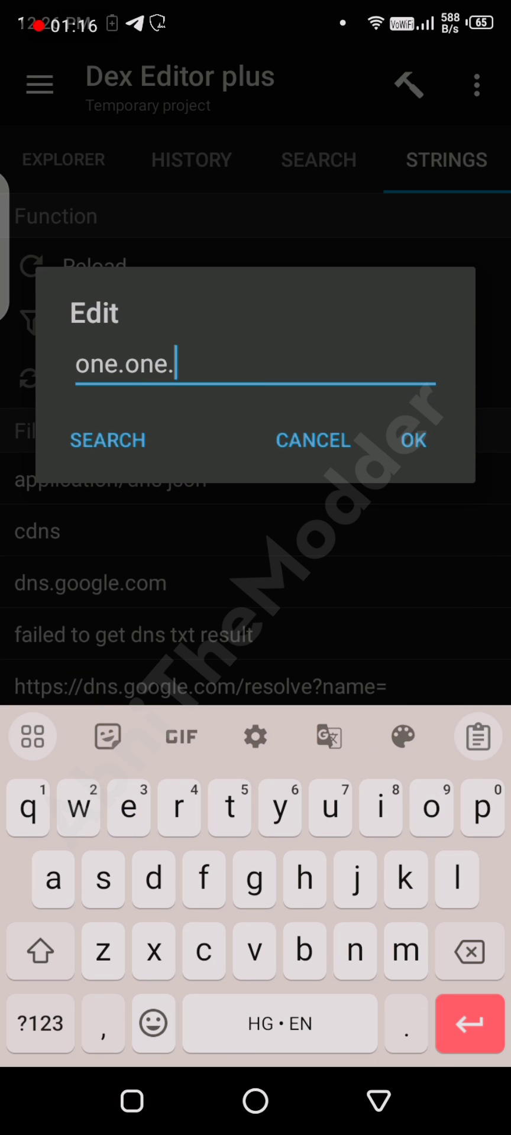
pyautogui.click(415, 440)
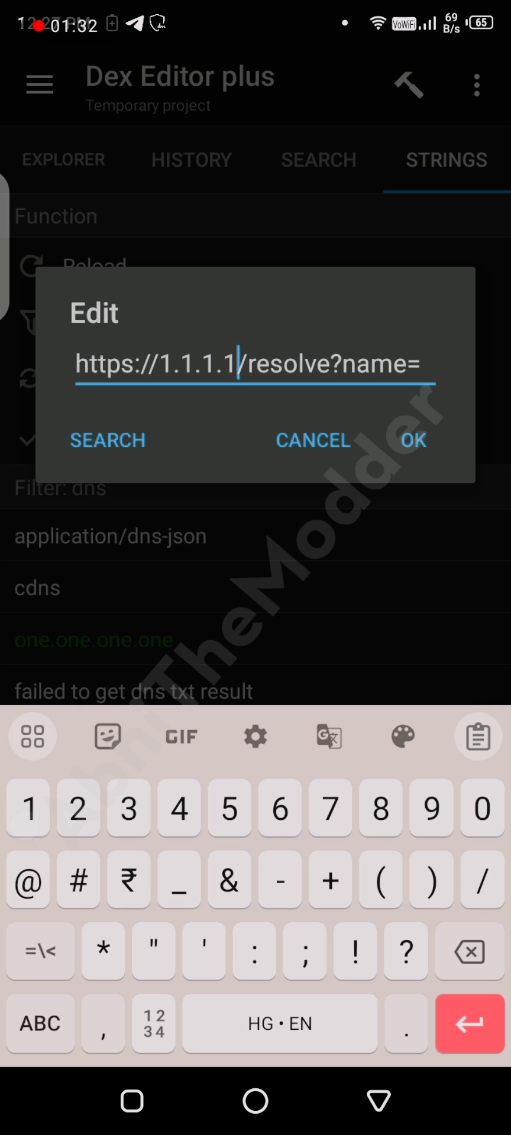
pyautogui.write('https://mozilla.cloudflare-dns.com/dns-query?name=')
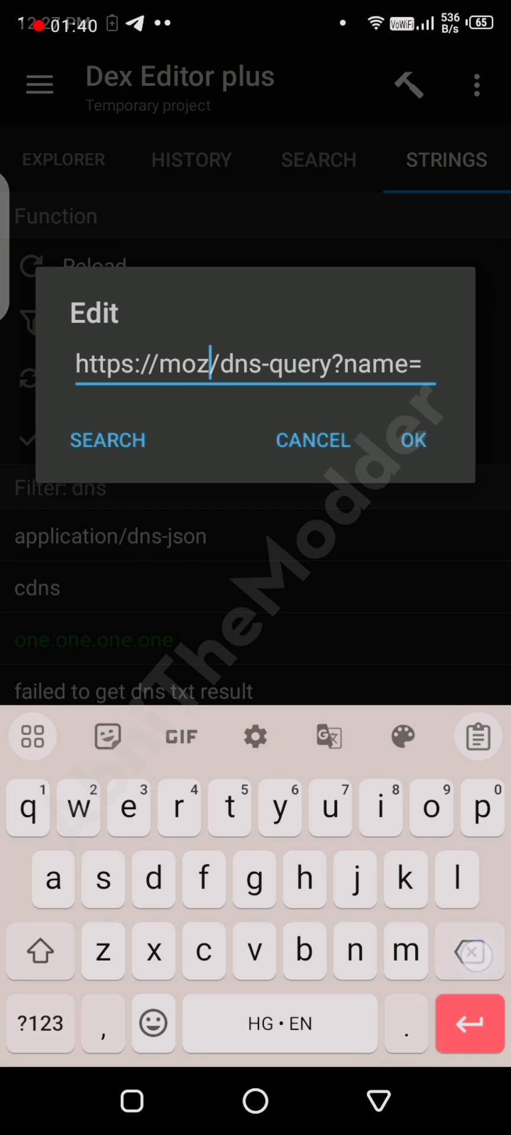
pyautogui.write('1.1.1.1')
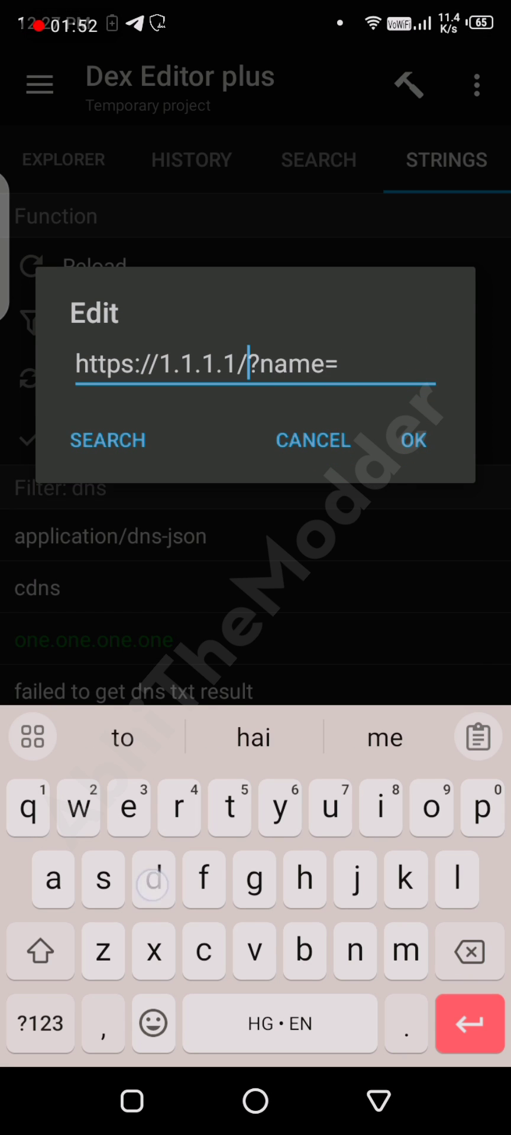
pyautogui.write('dns-query')
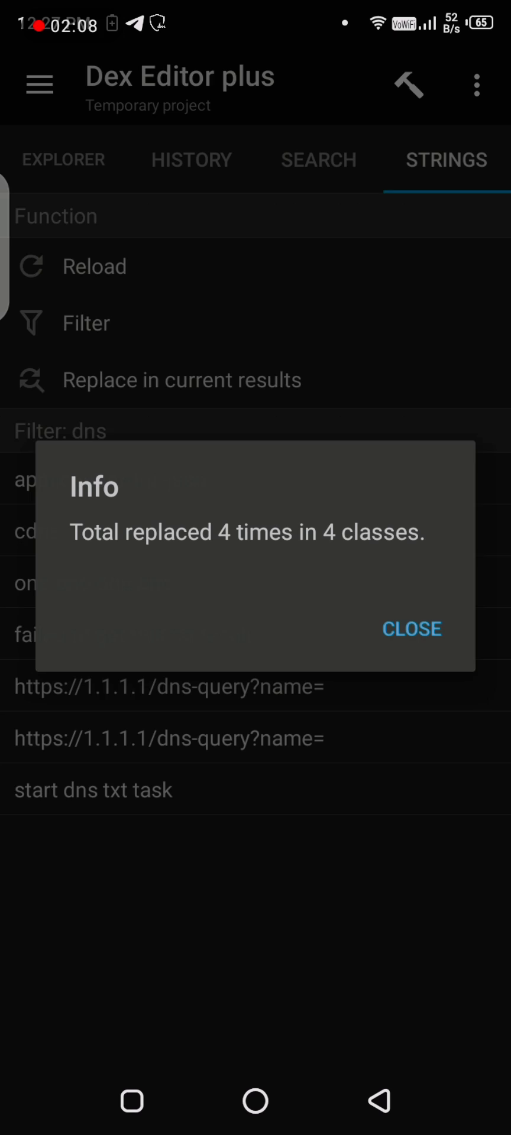
# Step: Save the dex edits and update Telegram.apk with auto-signing, keeping a .bak backup
pyautogui.click(412, 629)
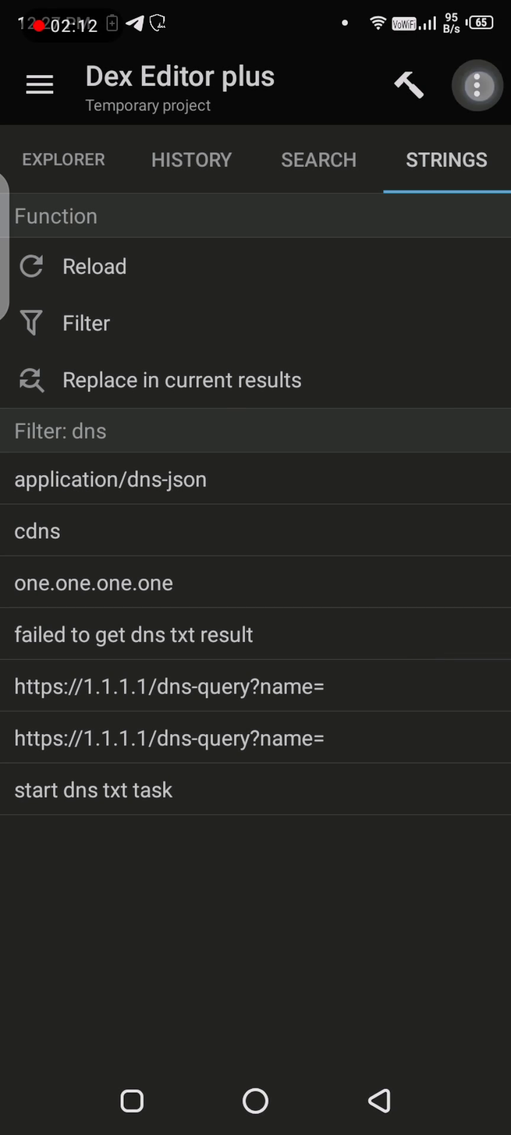
pyautogui.click(409, 87)
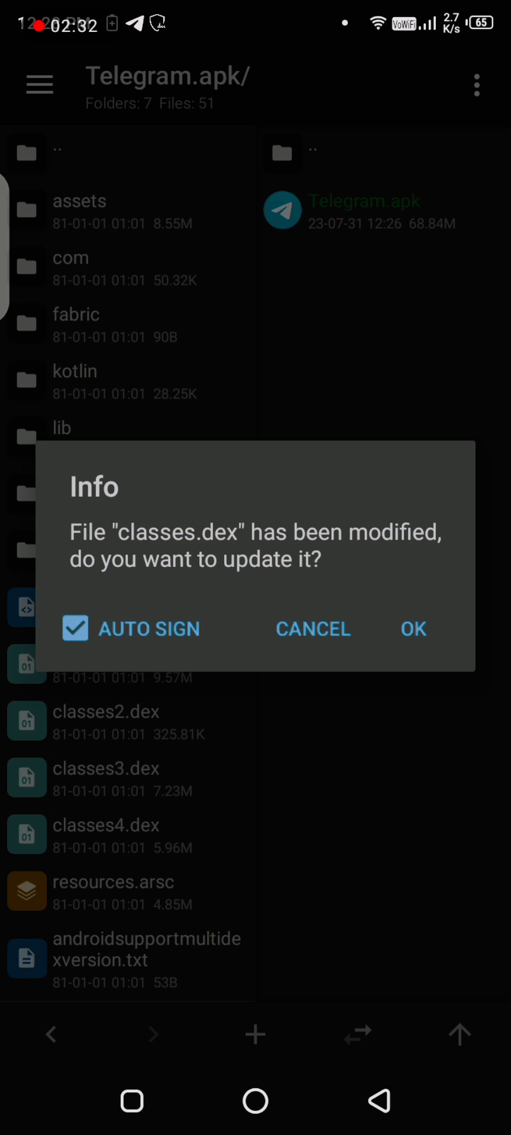
pyautogui.click(413, 629)
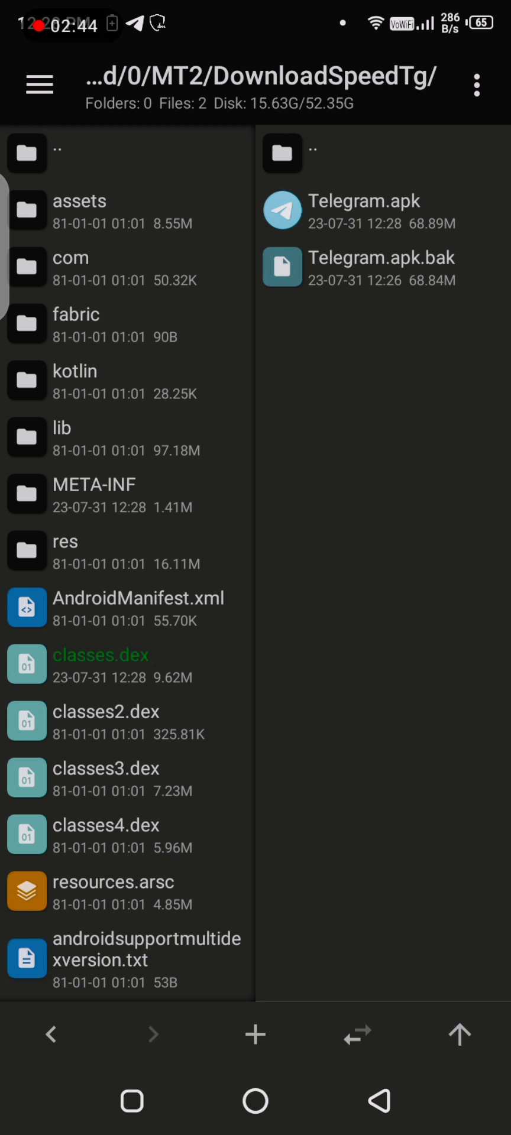
pyautogui.click(254, 1035)
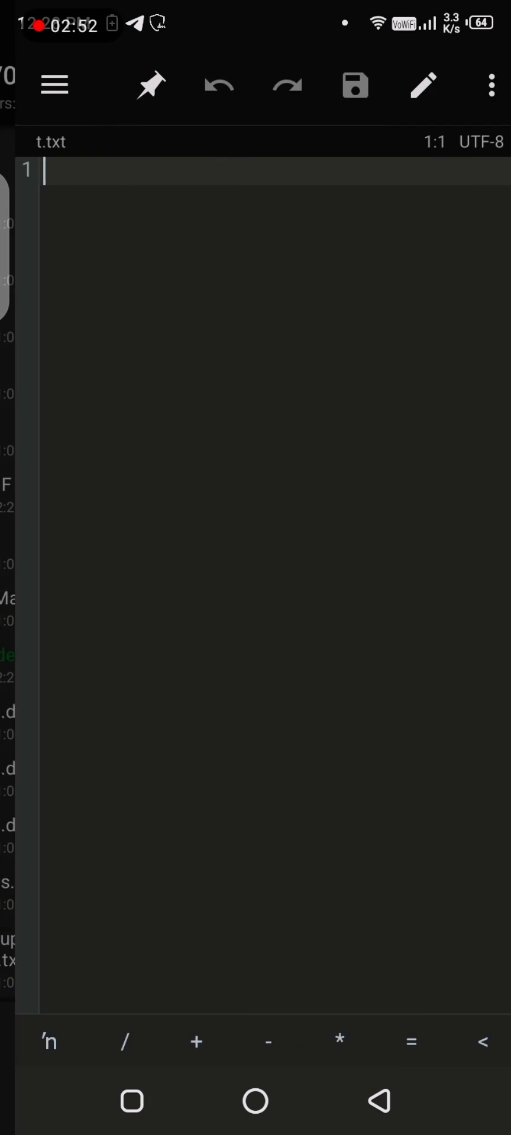
# Step: Type "Done now the download speed etc increased enjoy" into t.txt
pyautogui.write('Done now')
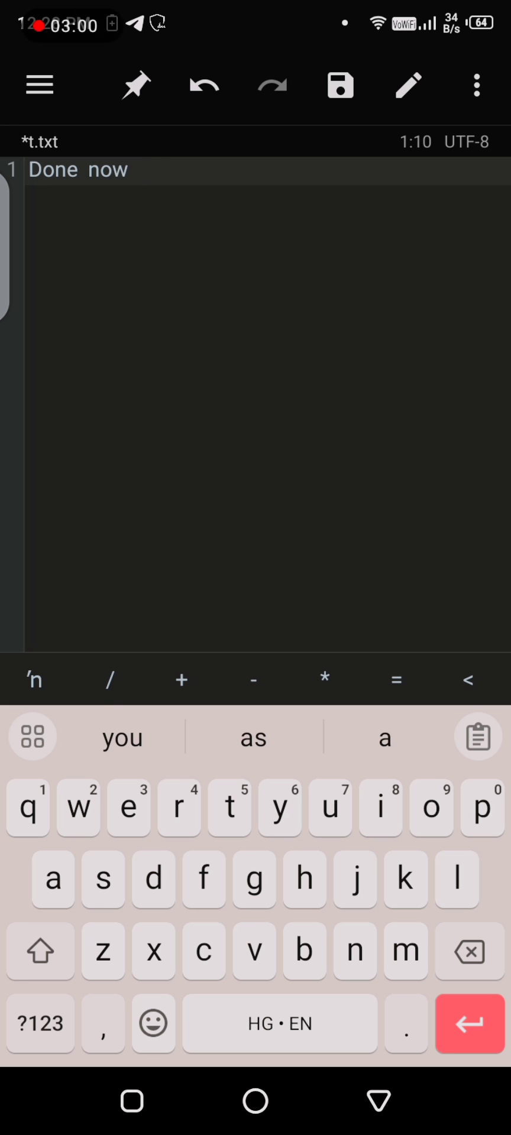
pyautogui.write('the download speed etc')
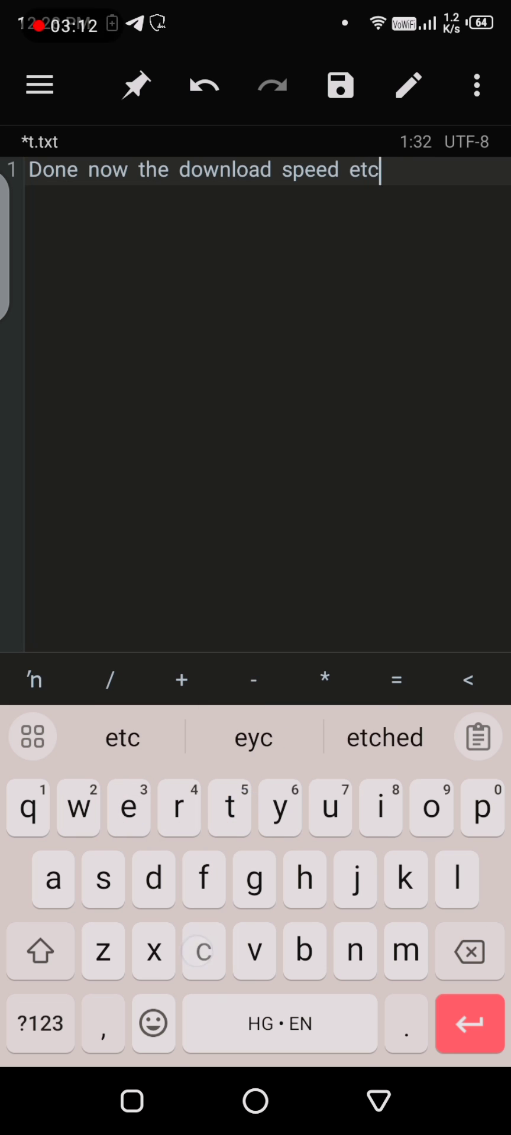
pyautogui.write('increased e')
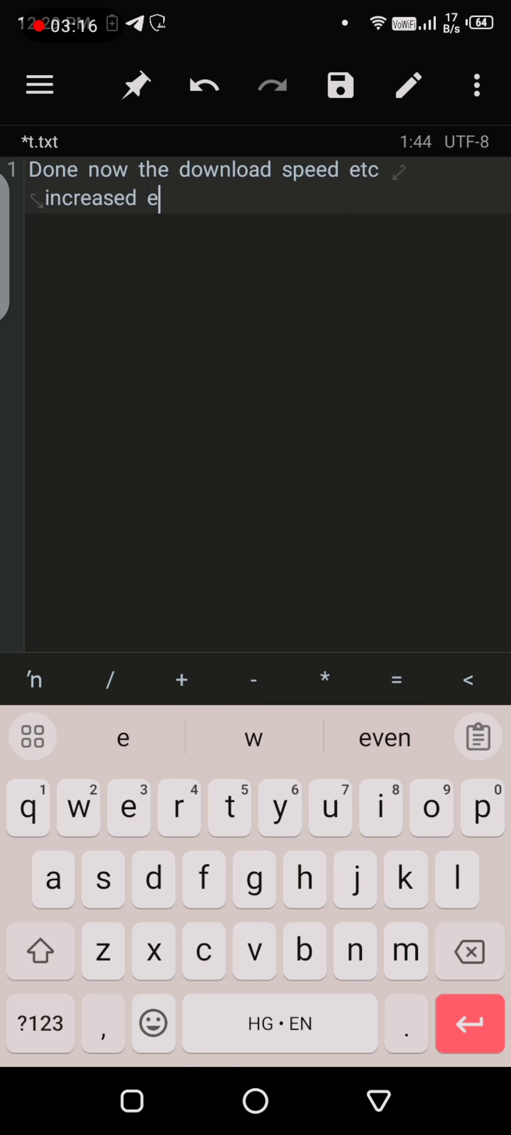
pyautogui.write('njoy')
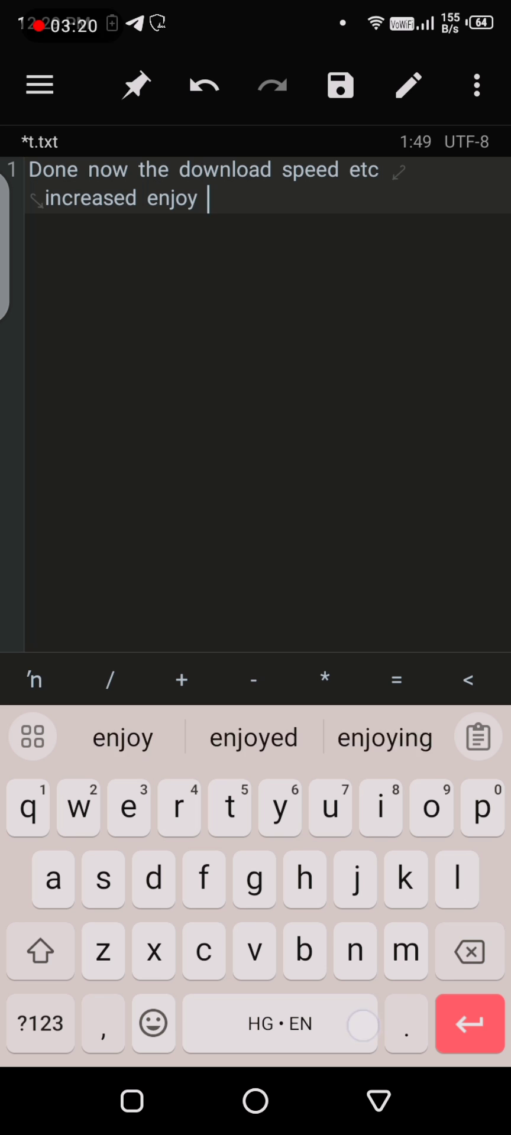